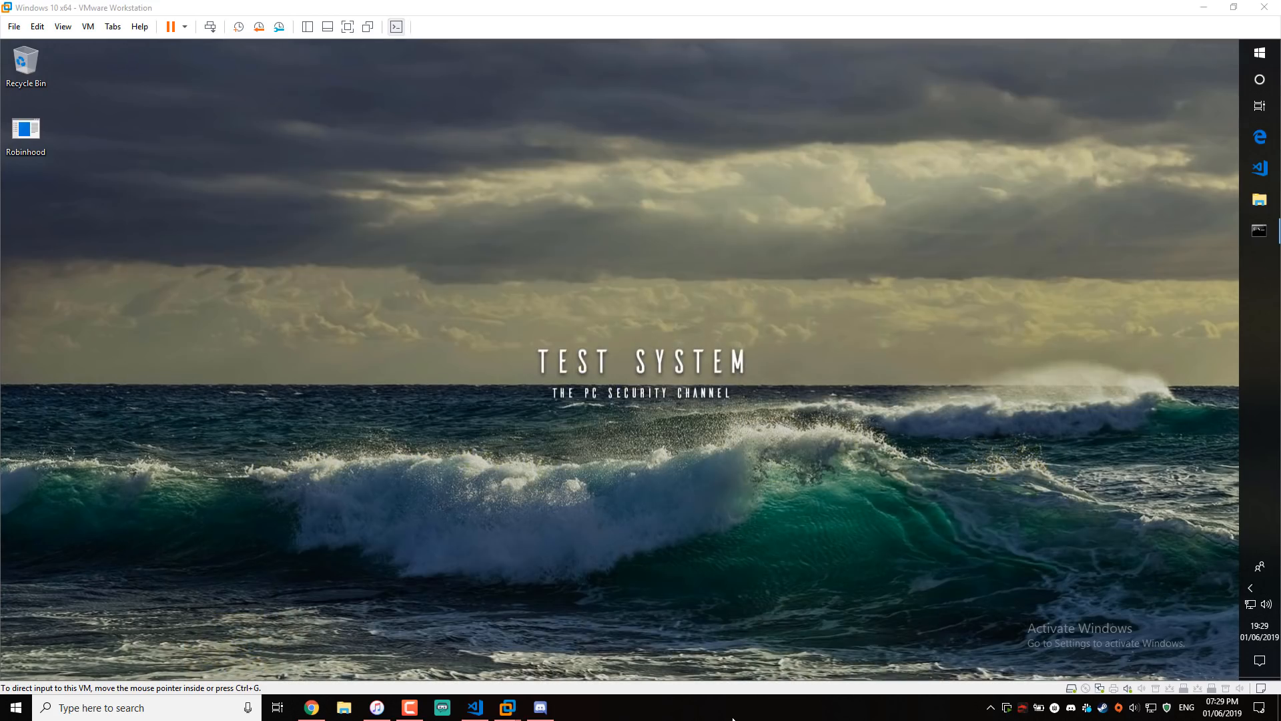
mouse_move(344, 707)
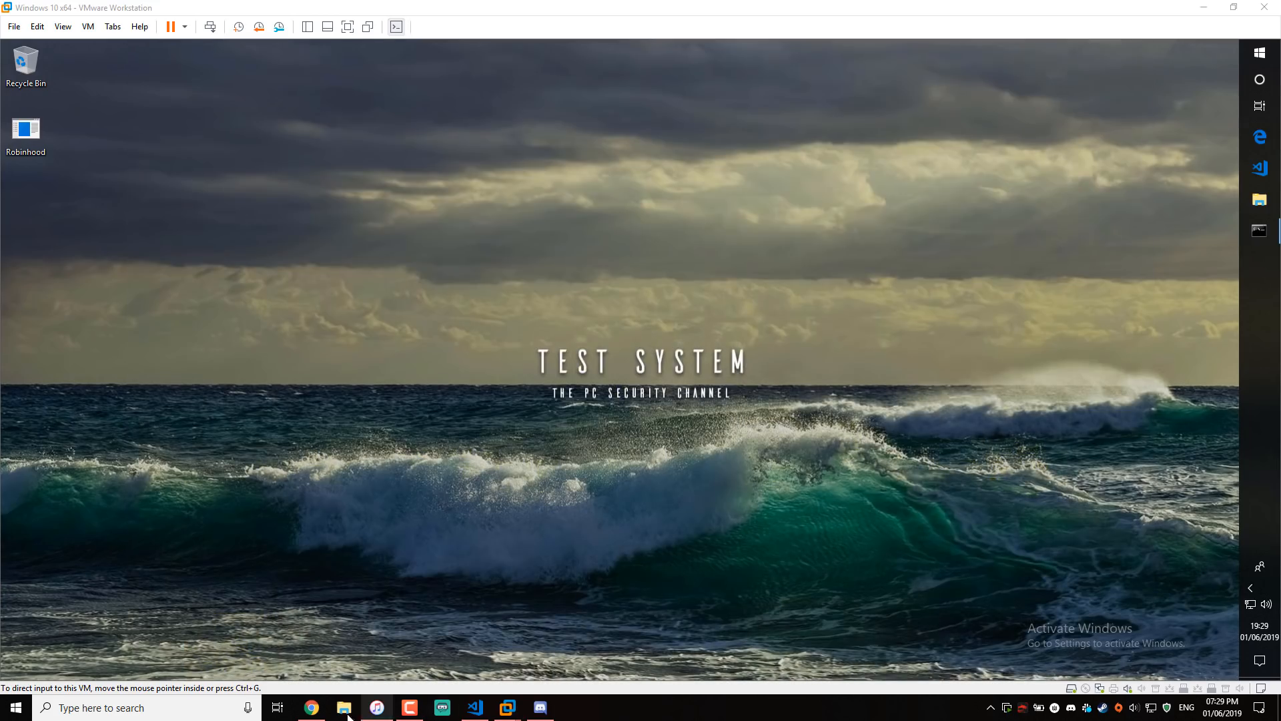
Bring up the ransomware article in the browser, then start Command Prompt inside the VM.
click(311, 707)
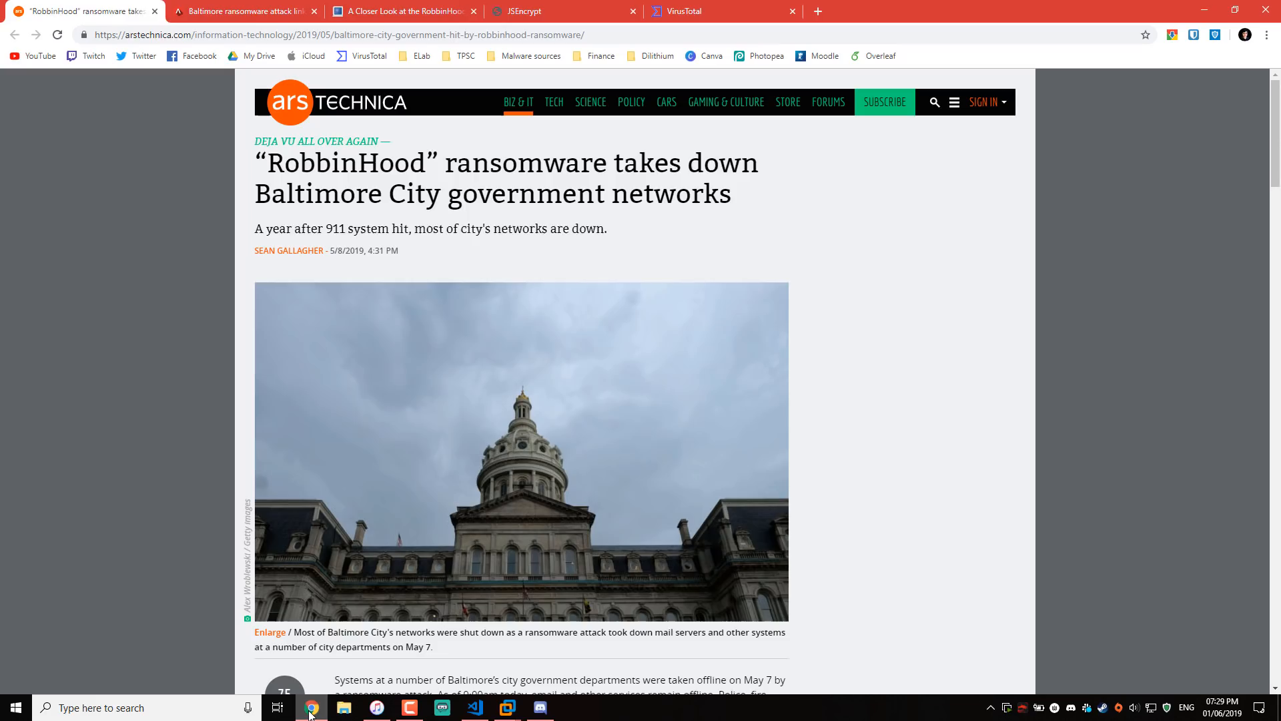
mouse_move(315, 707)
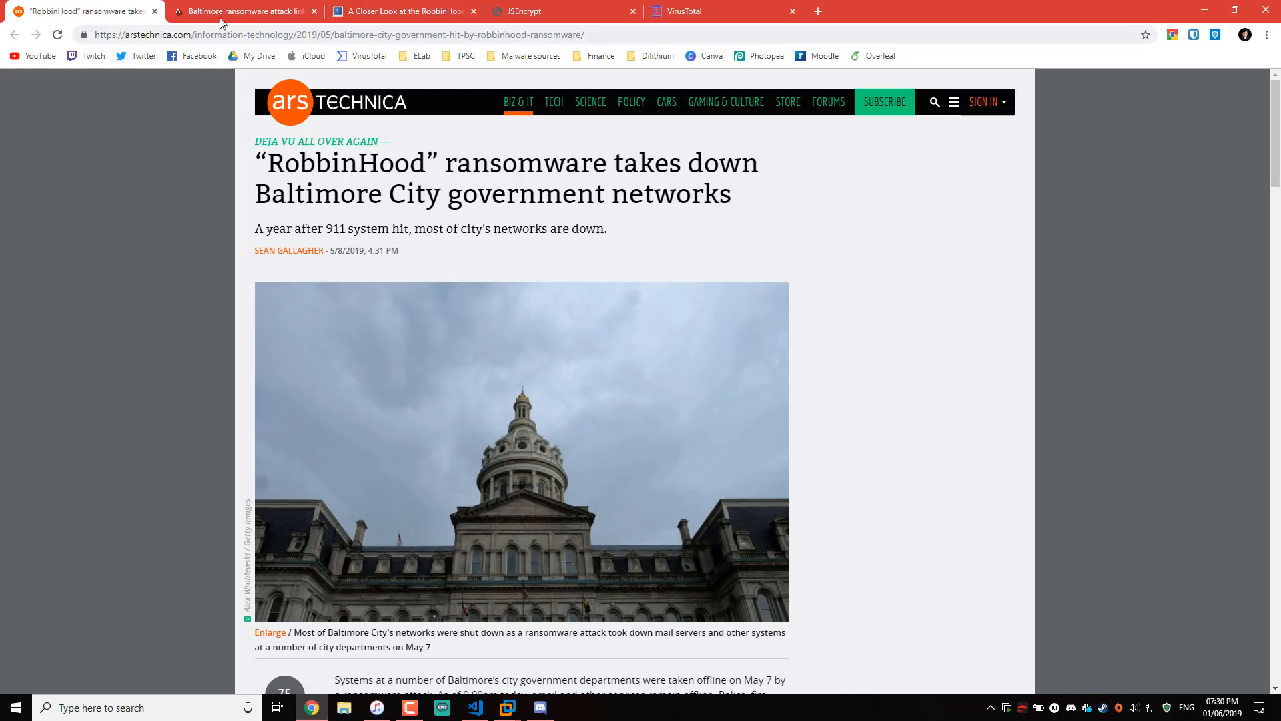
click(242, 11)
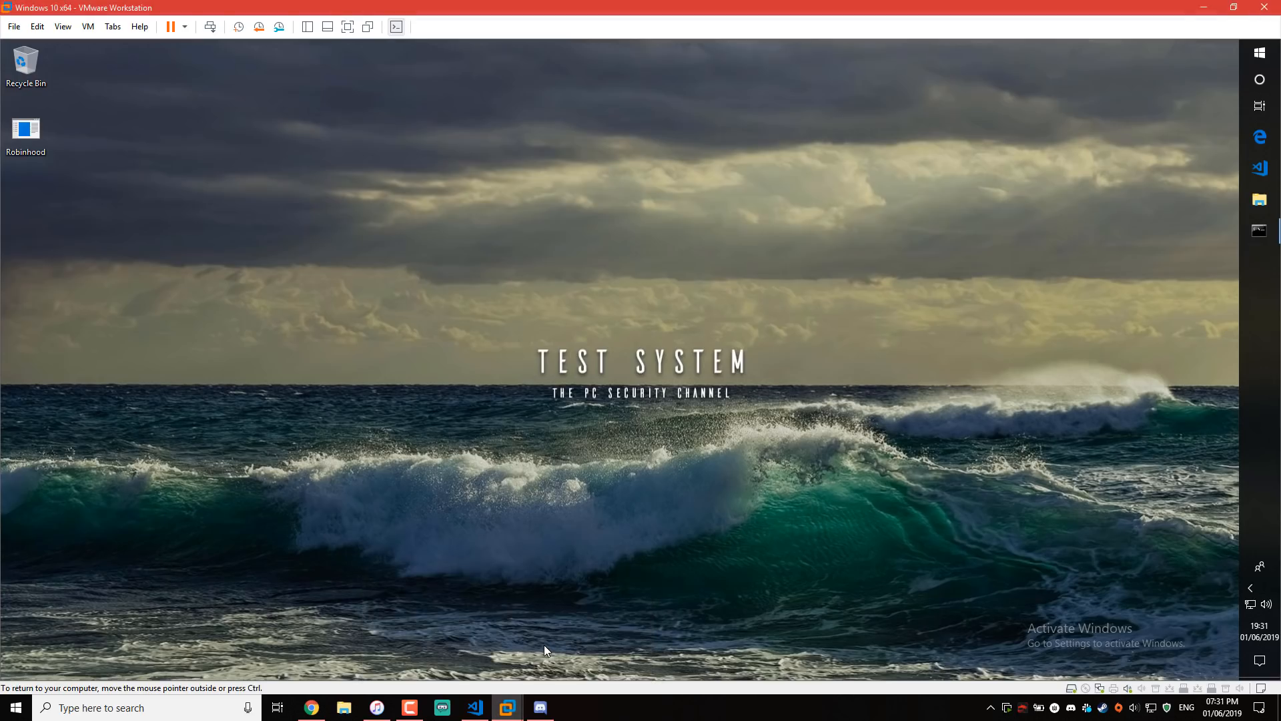
click(26, 131)
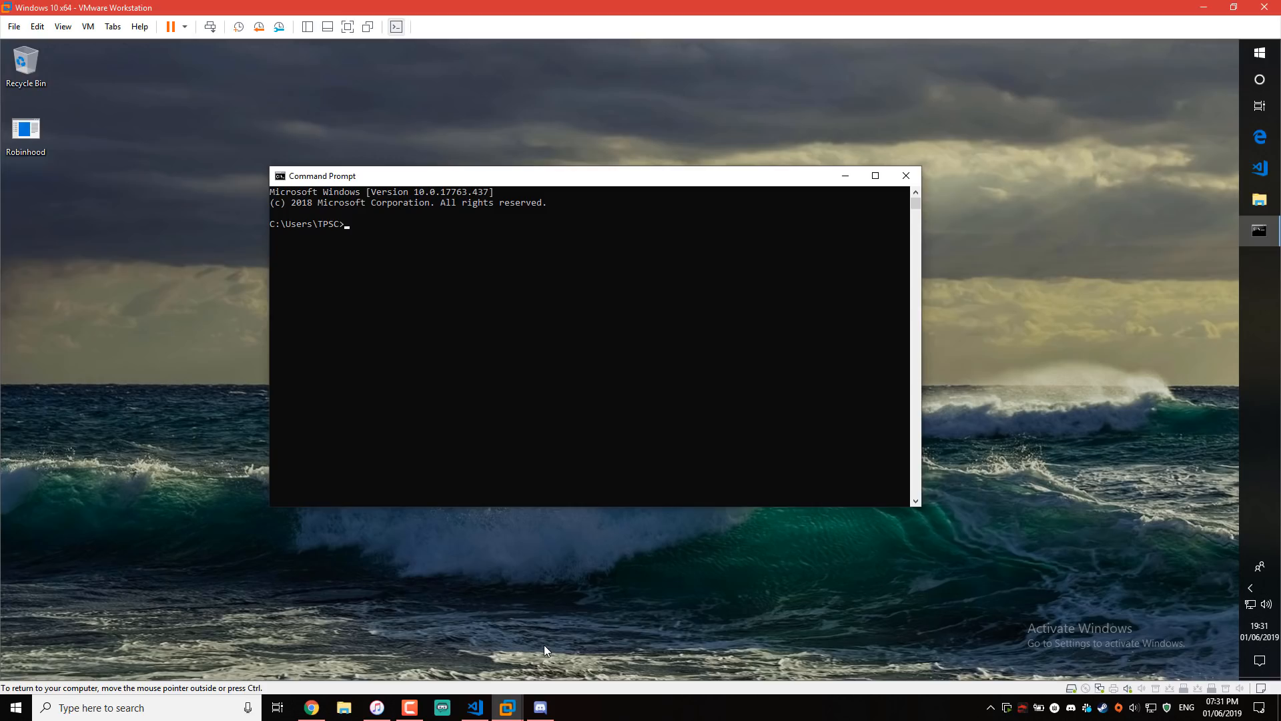
Run Robinhood.exe from the Desktop folder, which fails because c:\windows\temp\pub.key is missing.
text(R)
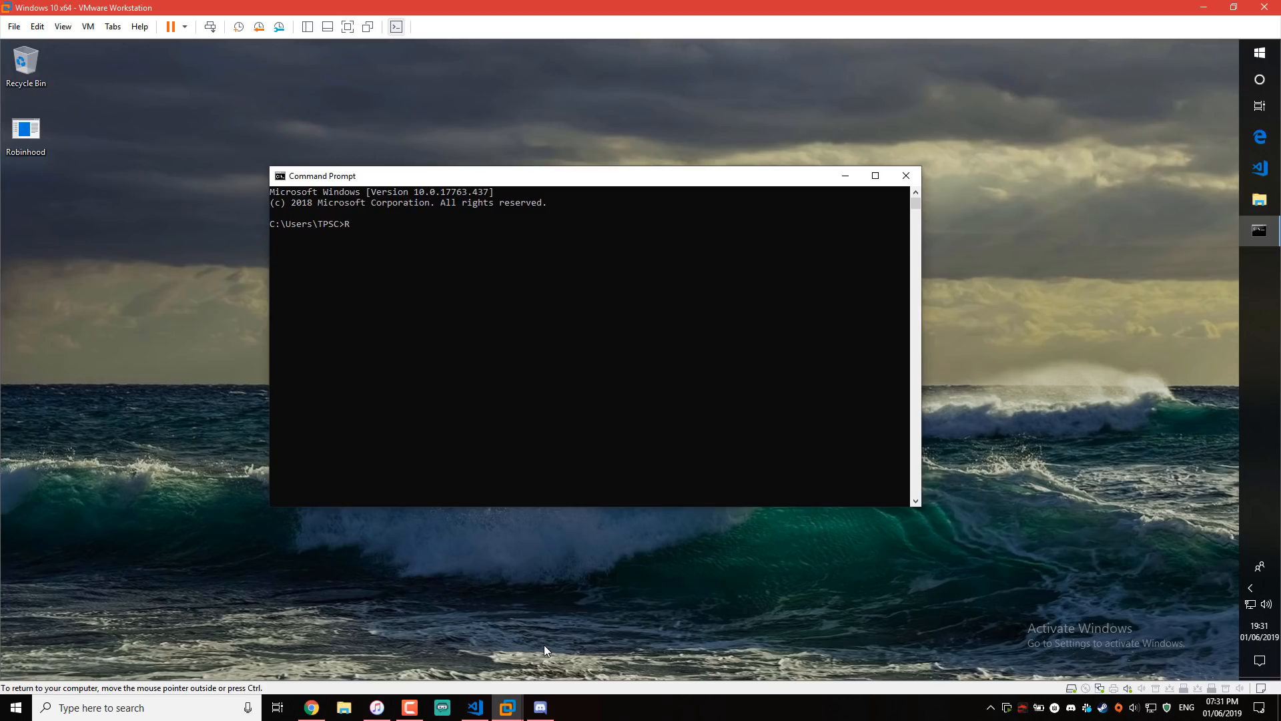
text(cd Desktop)
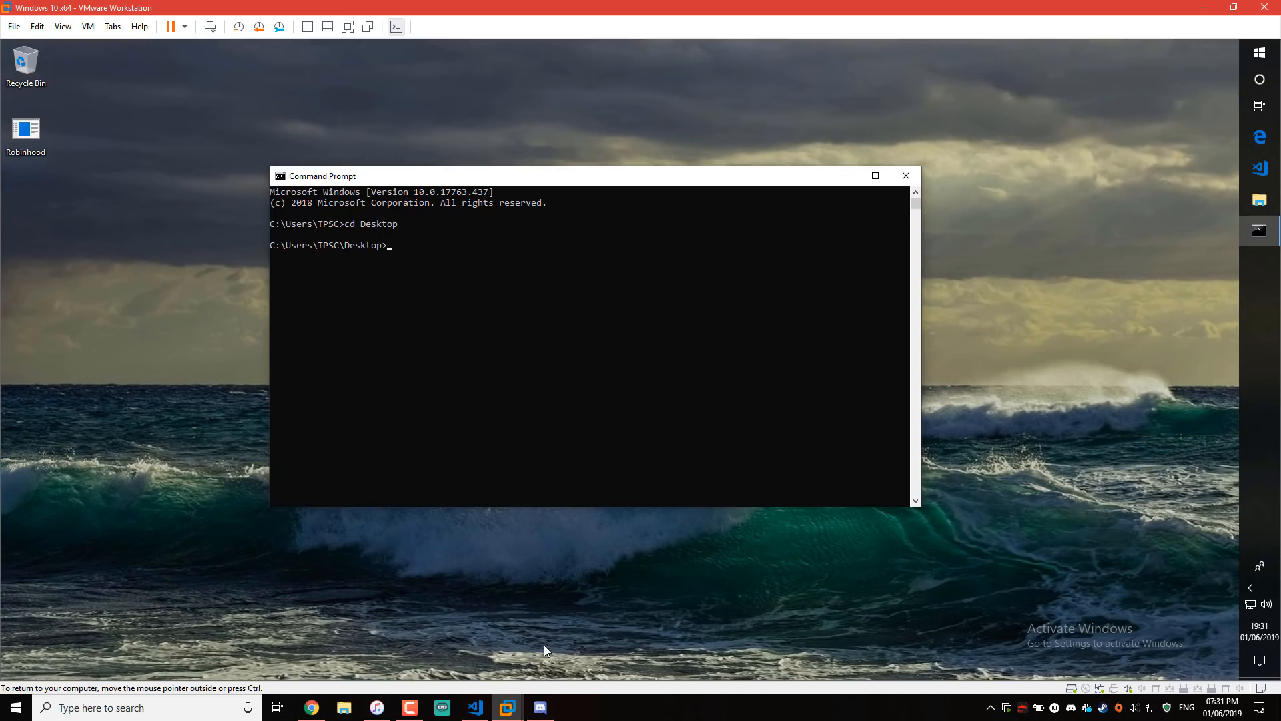
text(Robin)
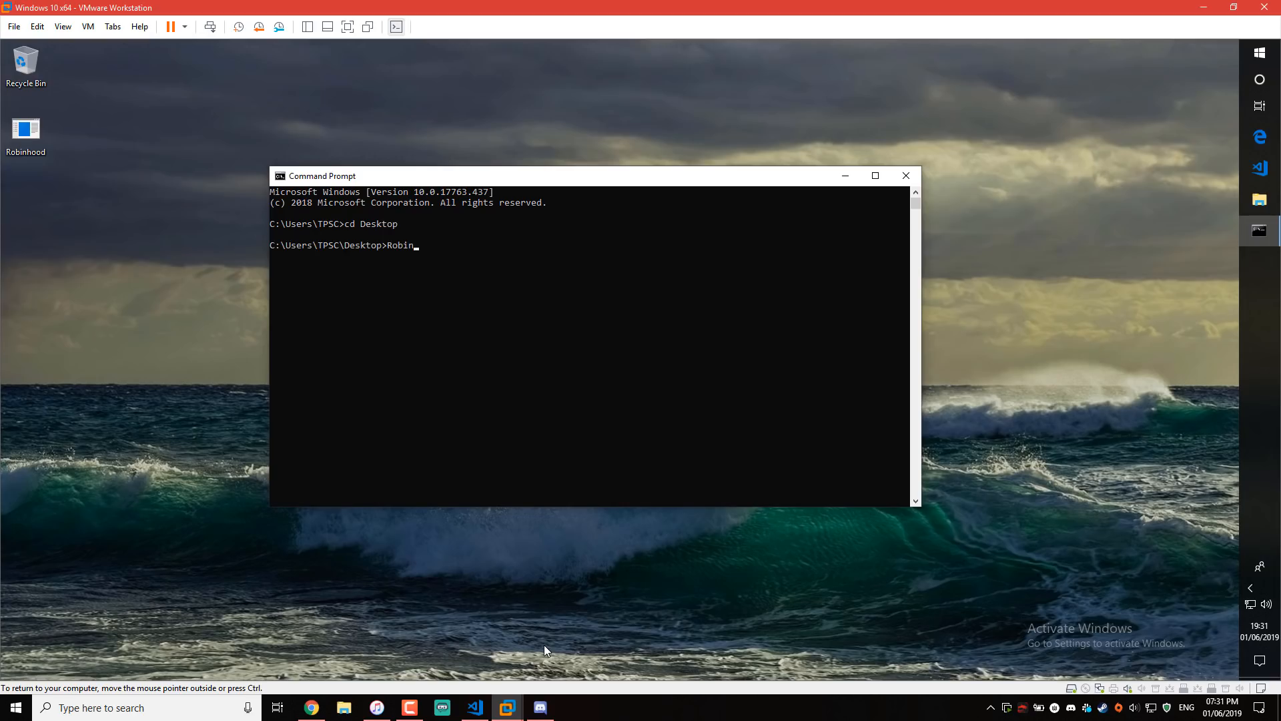
text(hood.exe)
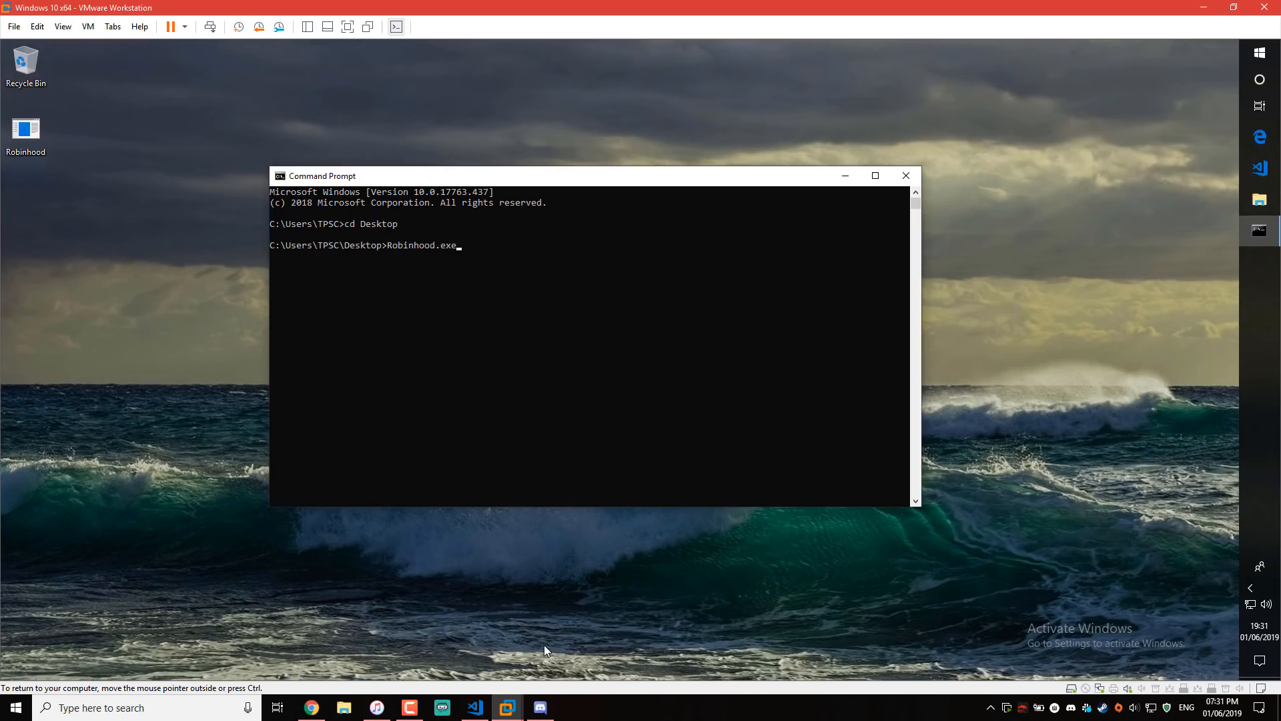
key(Return)
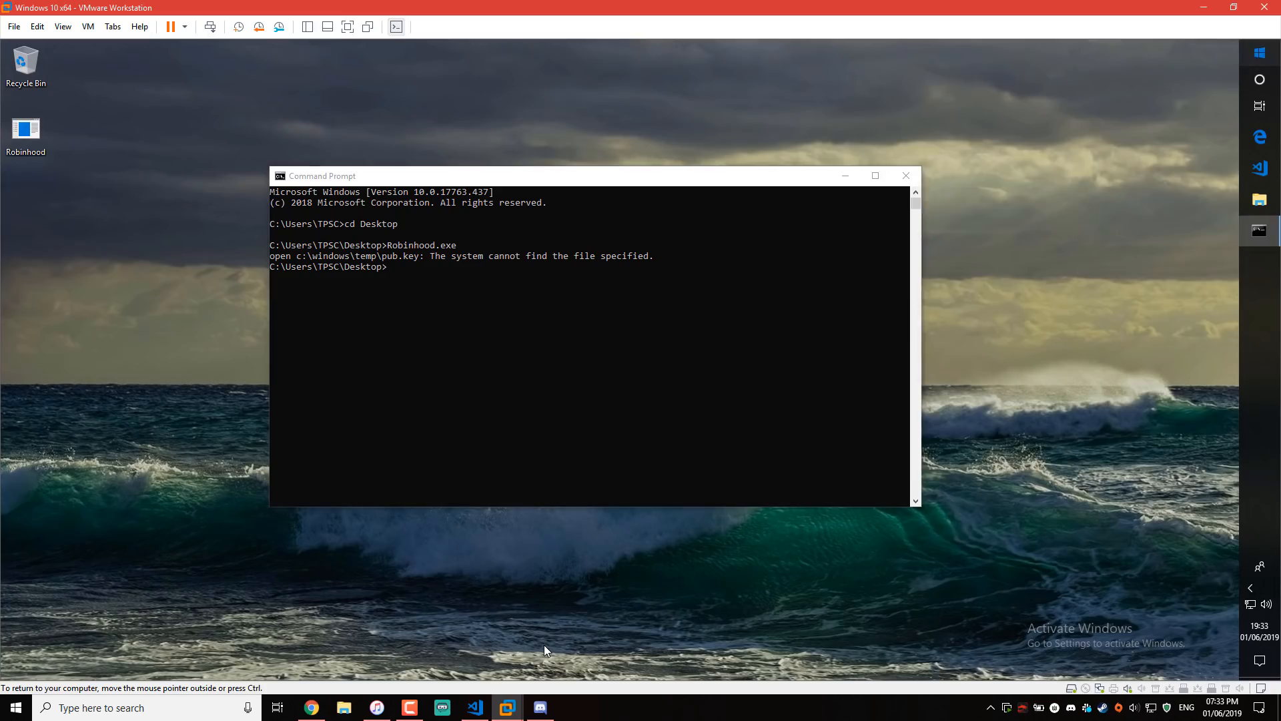
text(note)
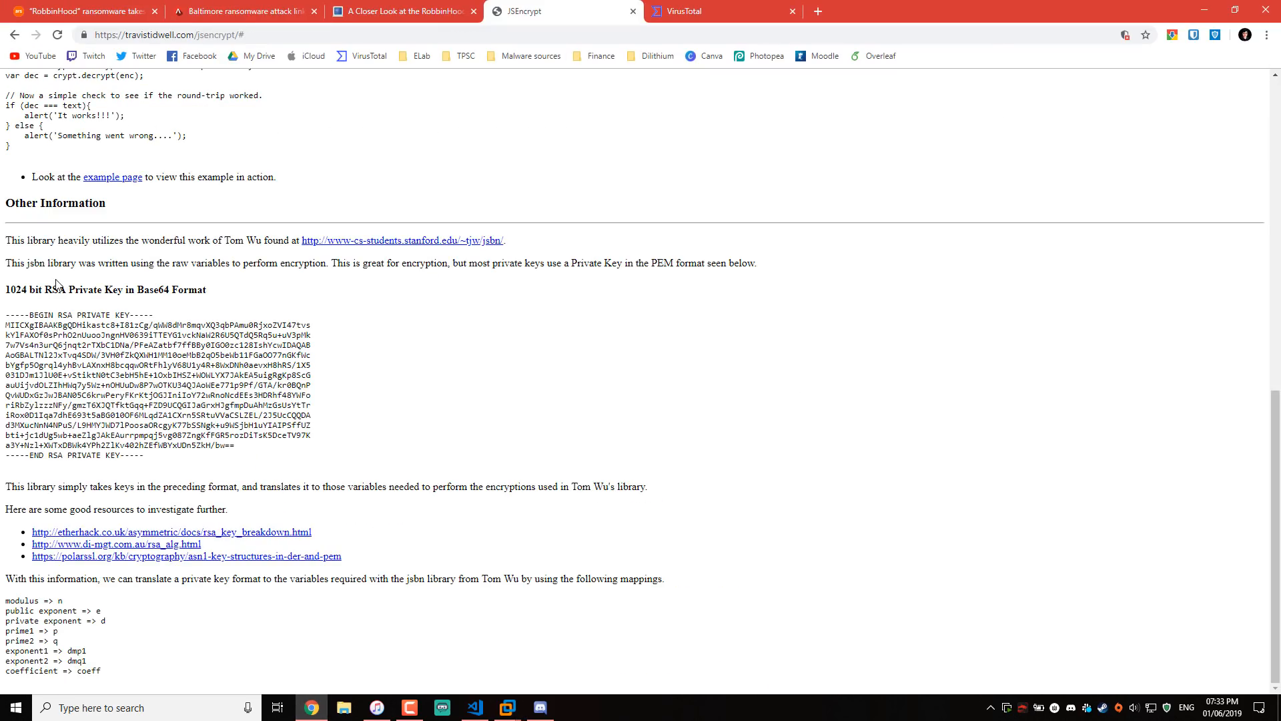
mouse_move(5, 330)
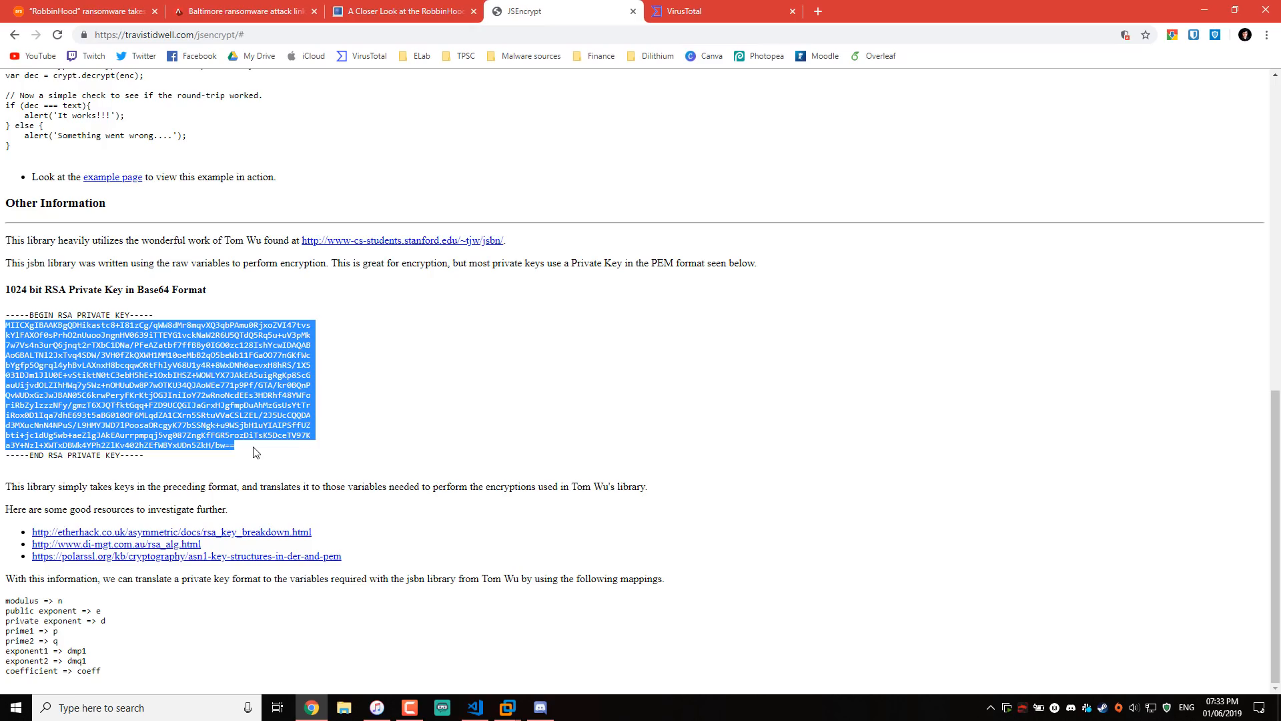
Return to the VM where a blank Notepad is ready for the copied RSA private key.
click(506, 708)
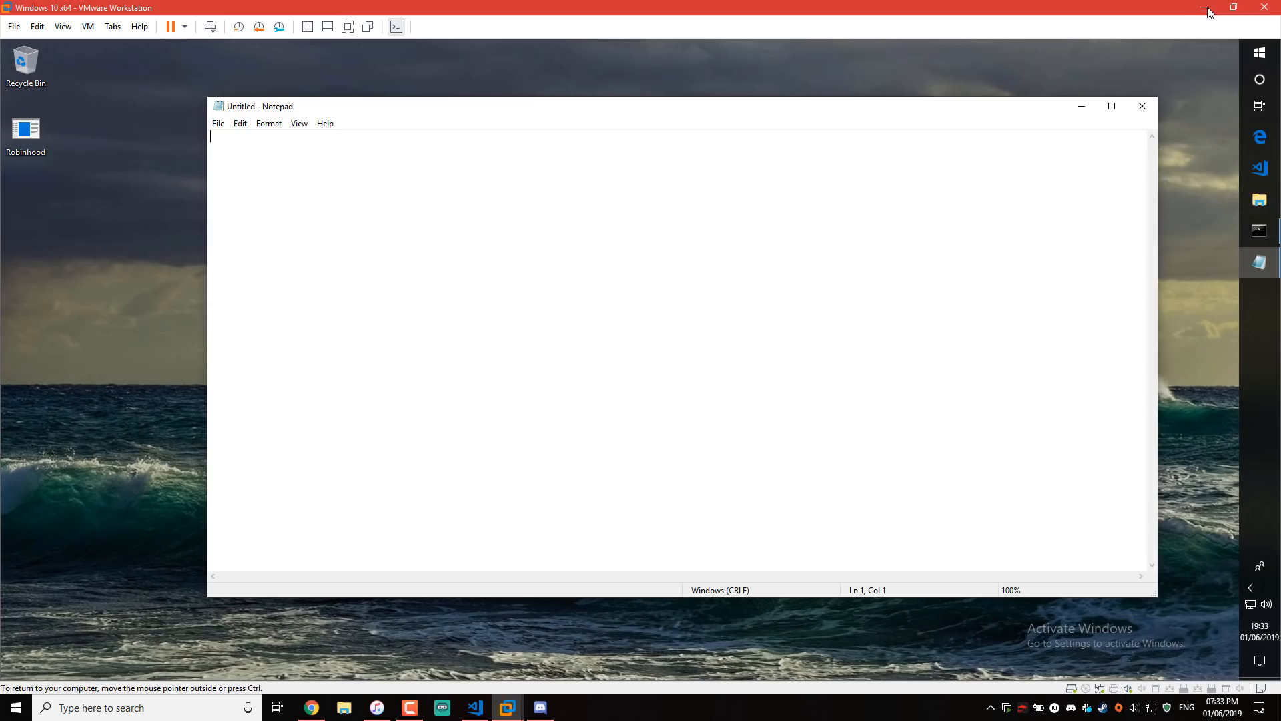
Save the pasted key as pub.key in C:\Windows\Temp, granting access to the folder.
click(218, 123)
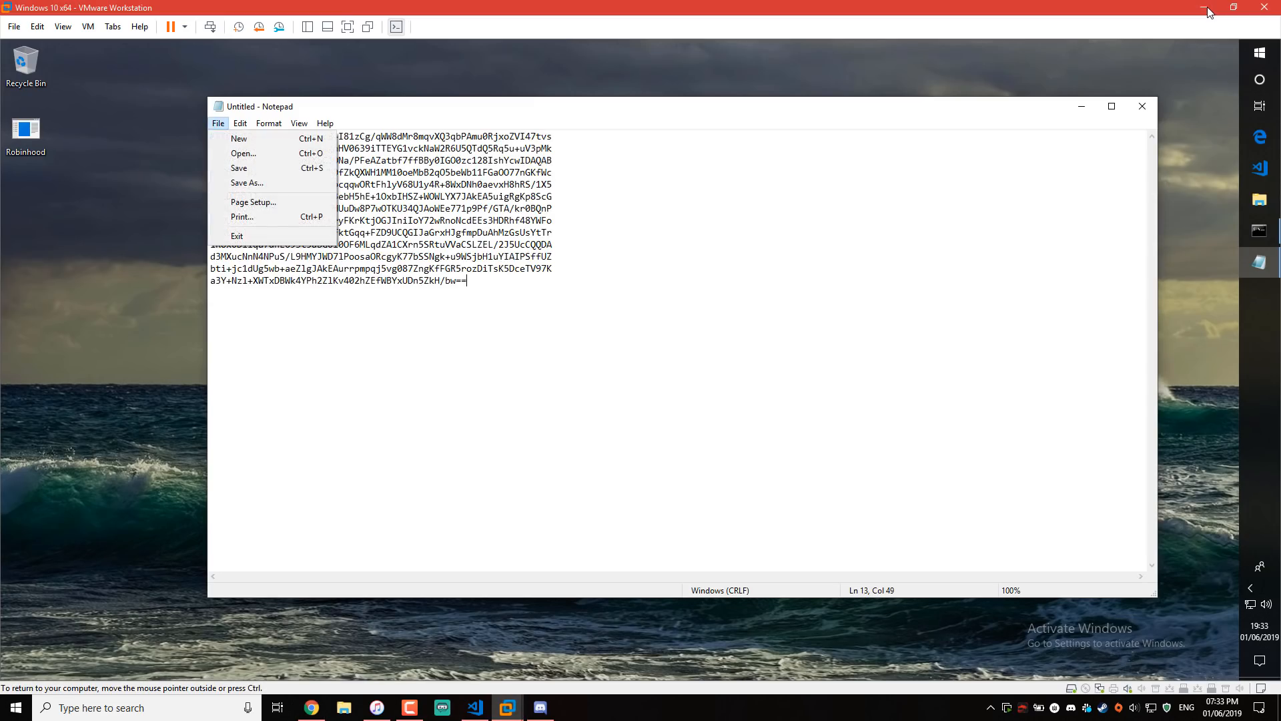
click(247, 183)
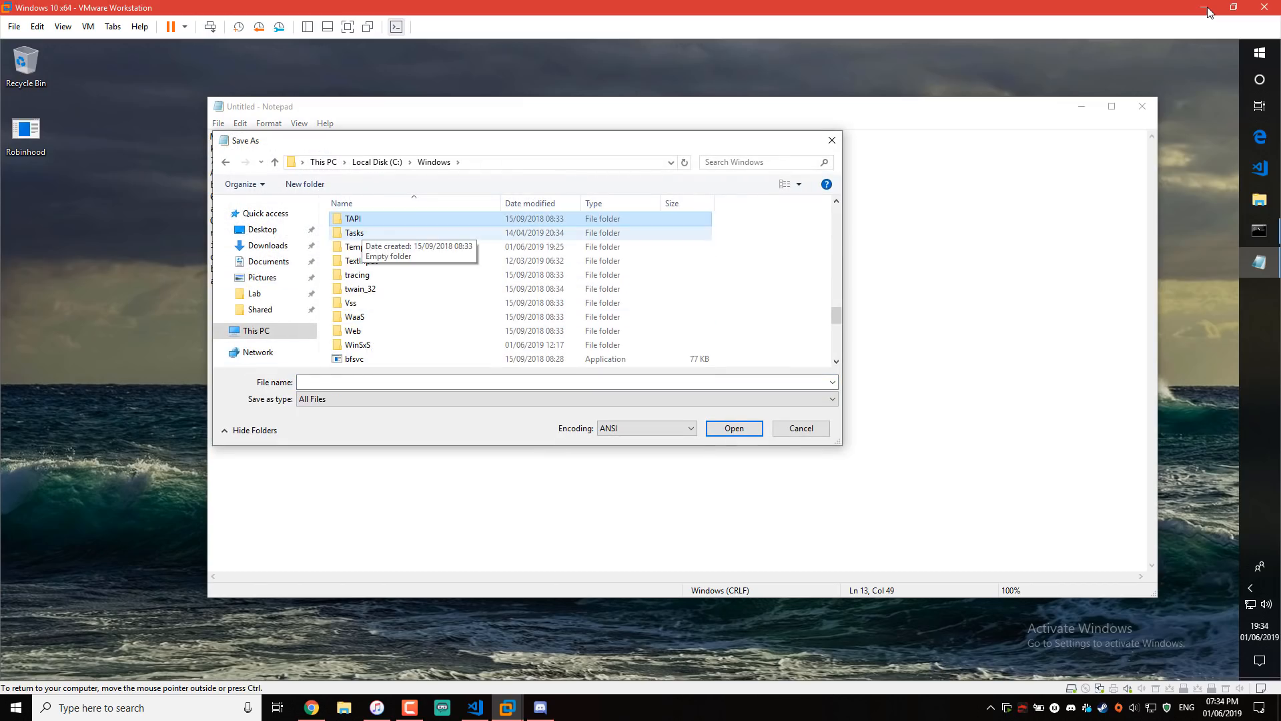
double_click(352, 246)
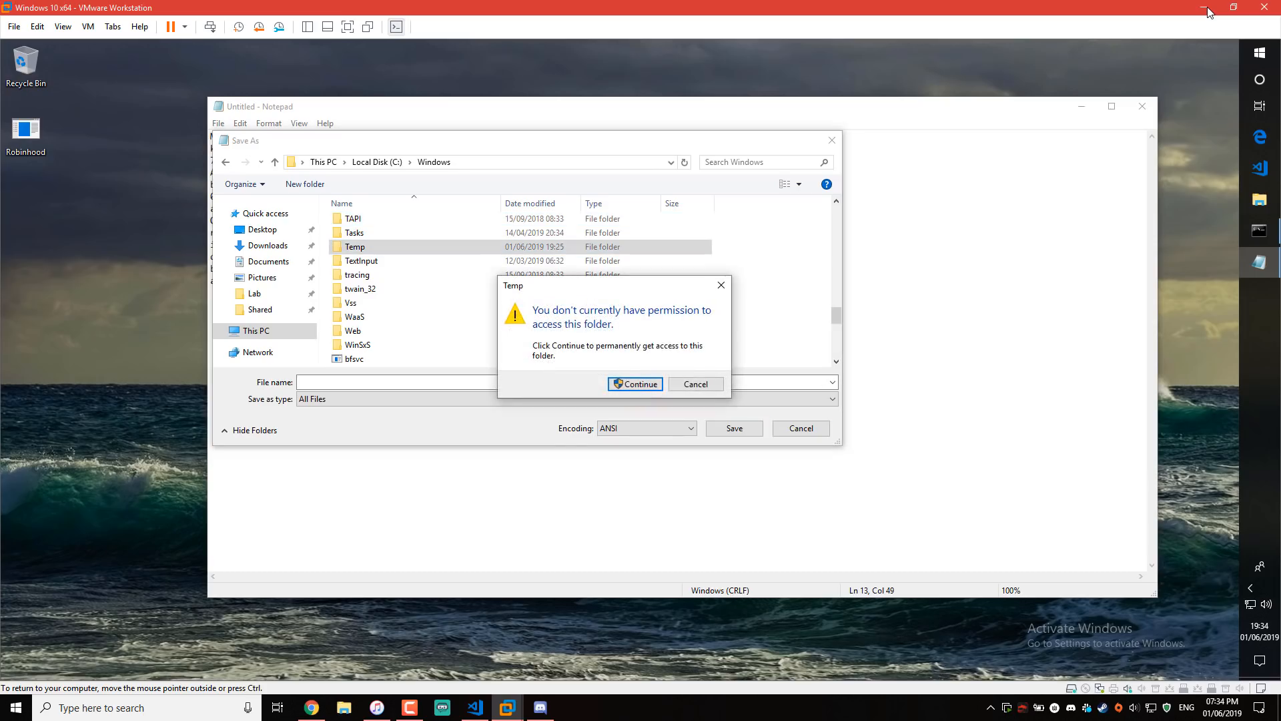
click(636, 384)
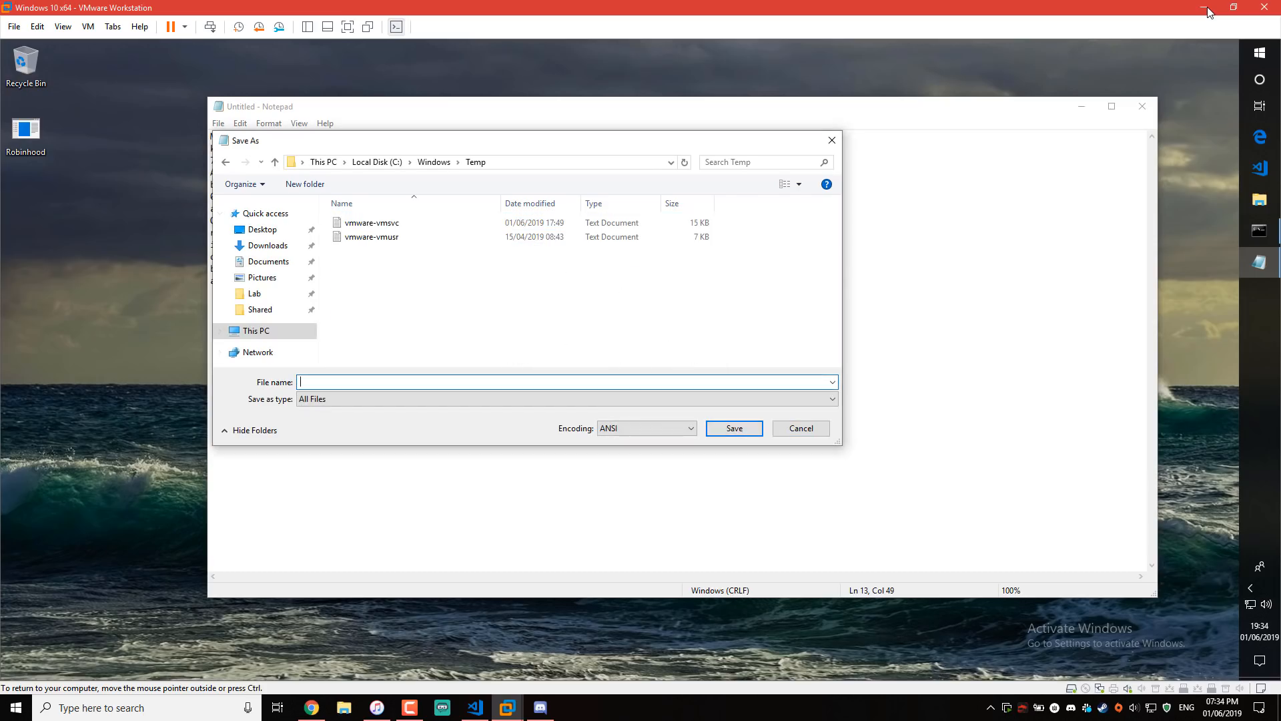
text(pub.)
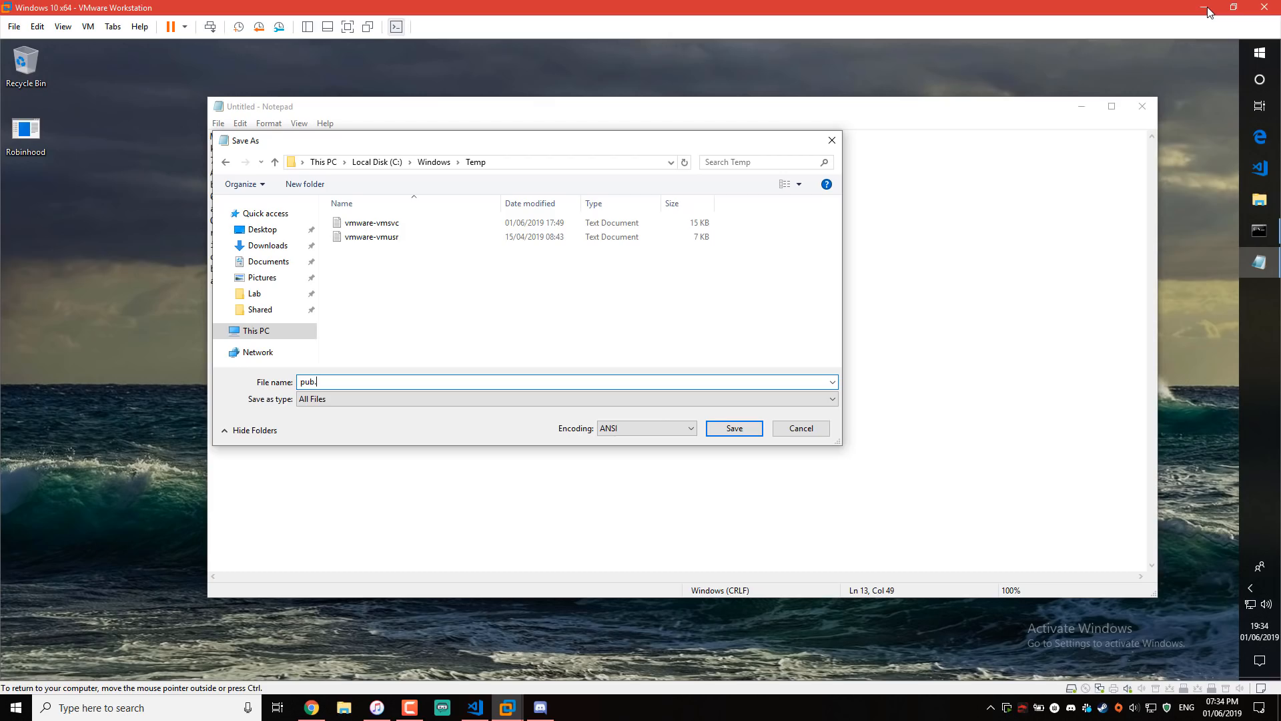
click(733, 428)
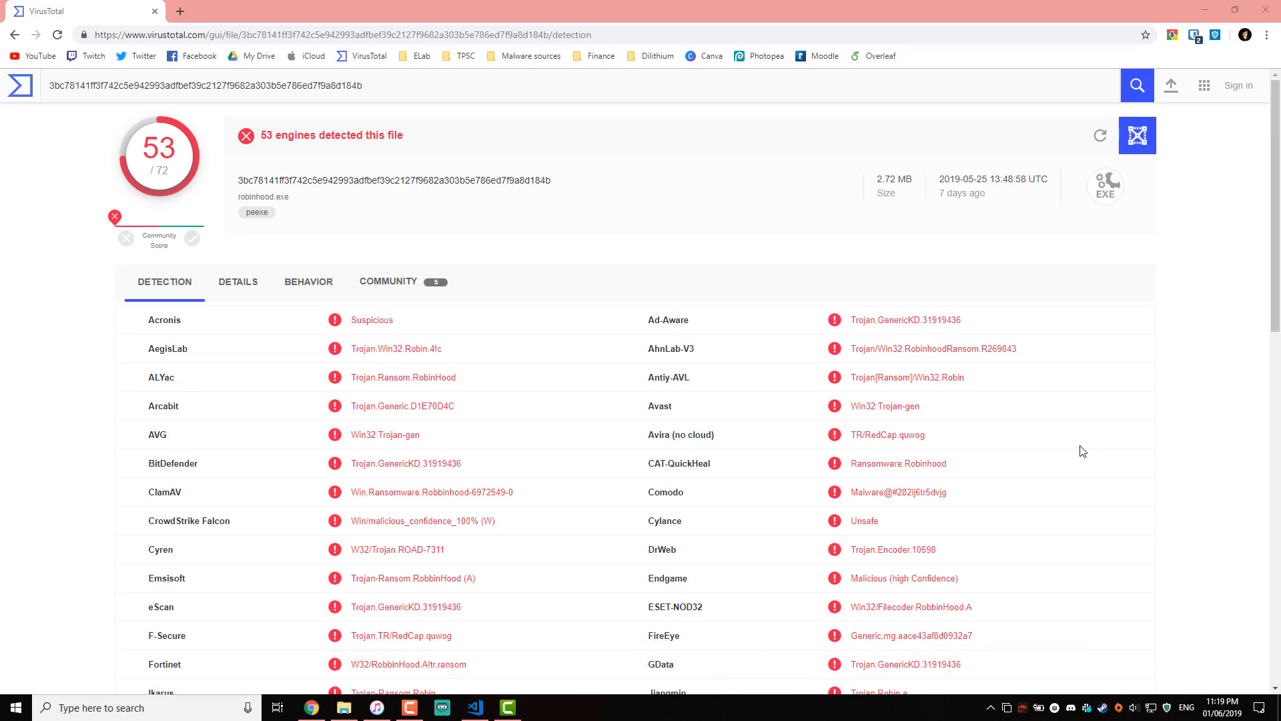
mouse_move(1095, 453)
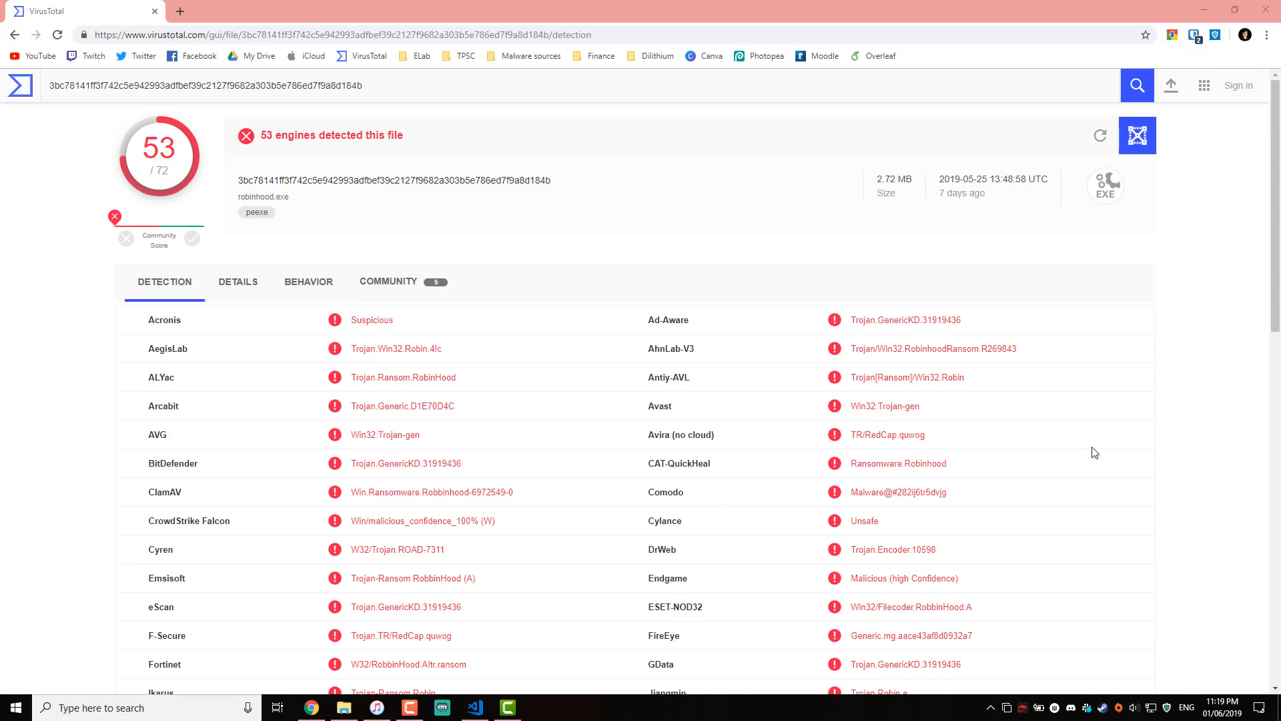
Scroll the VirusTotal detection list for robinhood.exe down to the undetected engines.
scroll(down, 3)
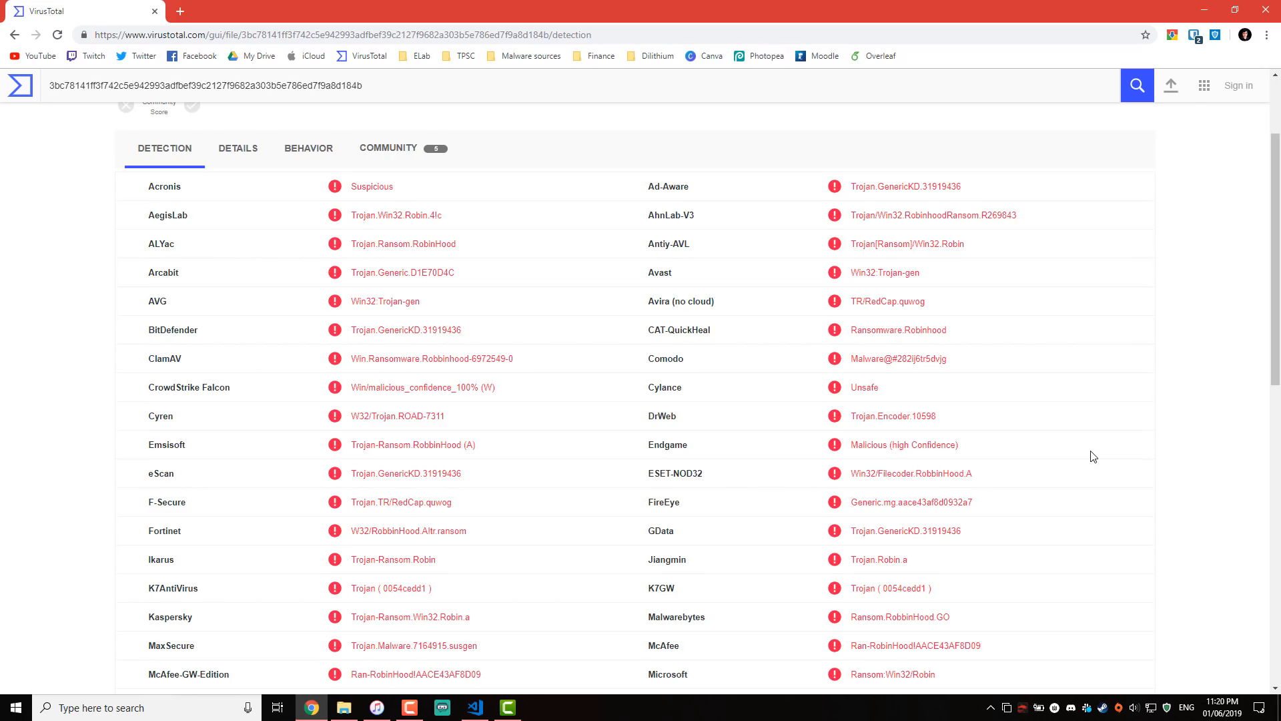
scroll(down, 3)
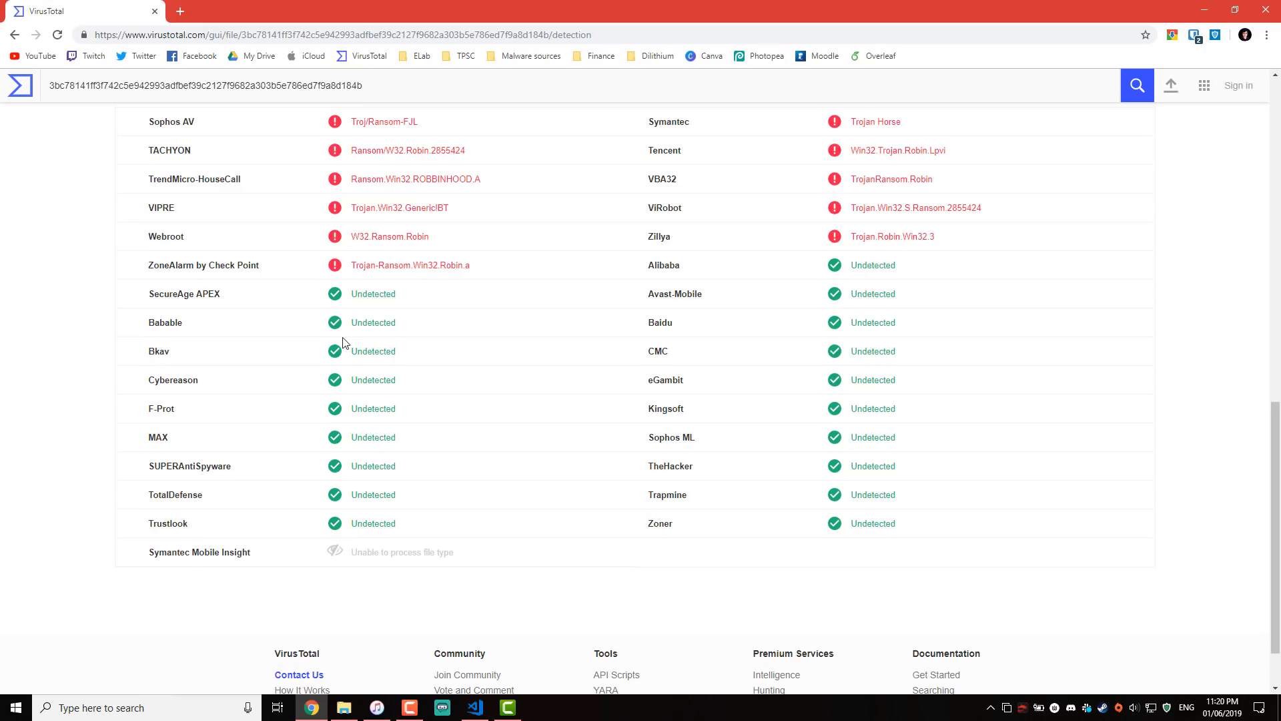
mouse_move(405, 409)
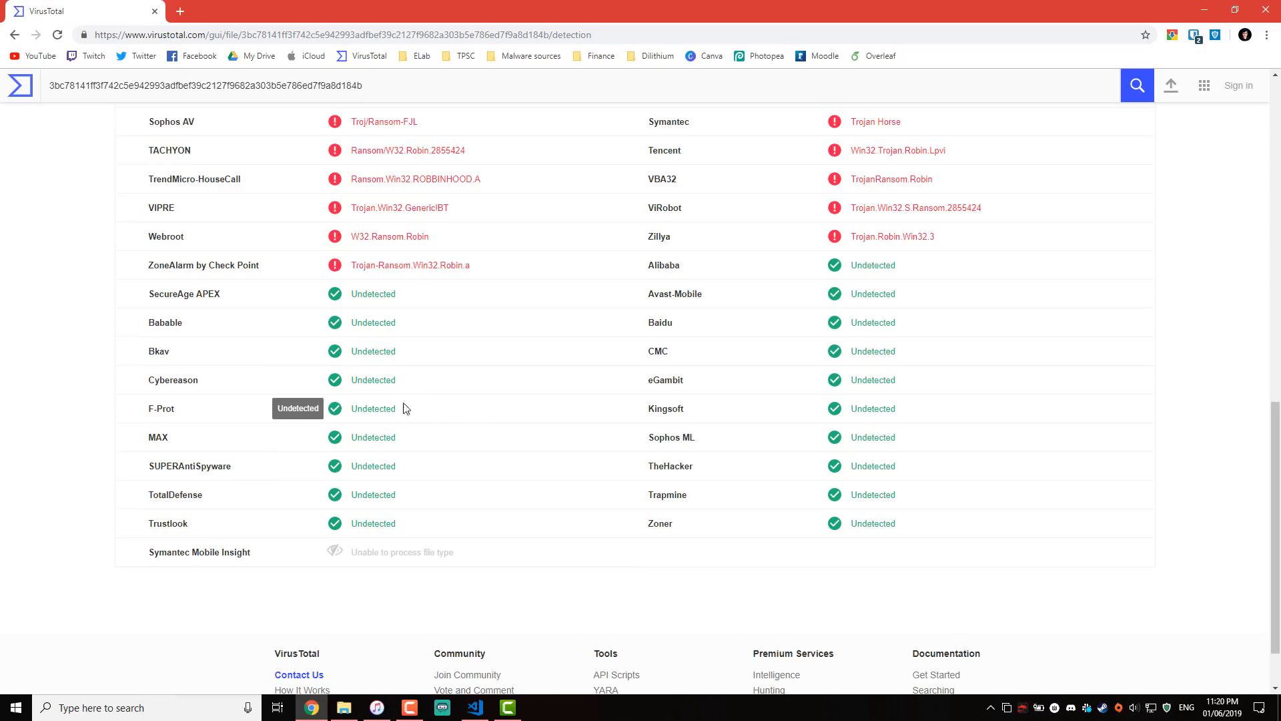
mouse_move(343, 436)
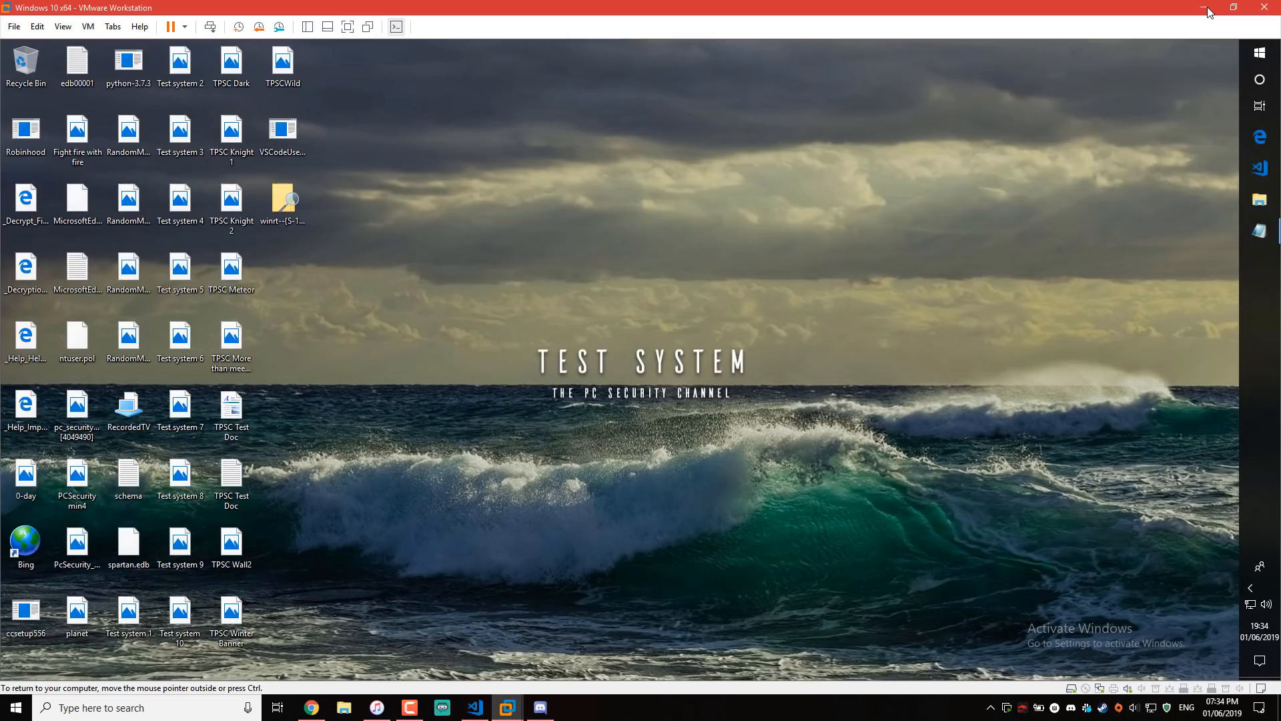
mouse_move(128, 269)
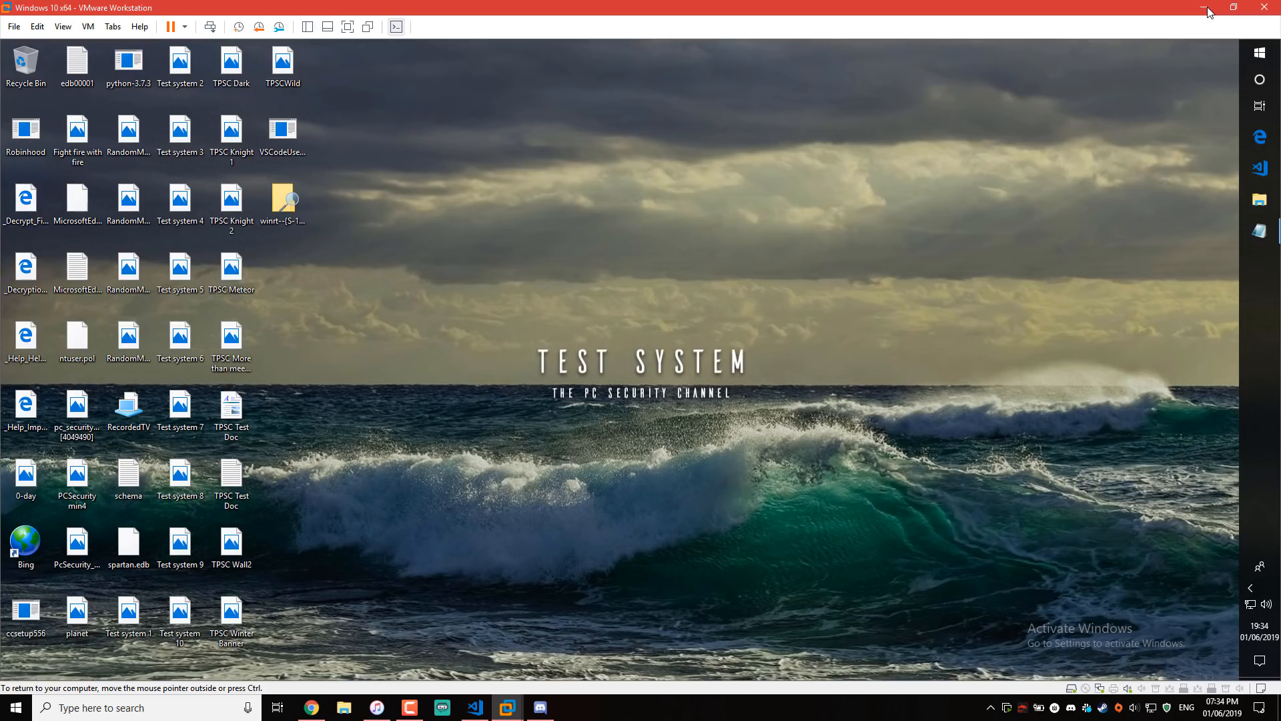
mouse_move(25, 197)
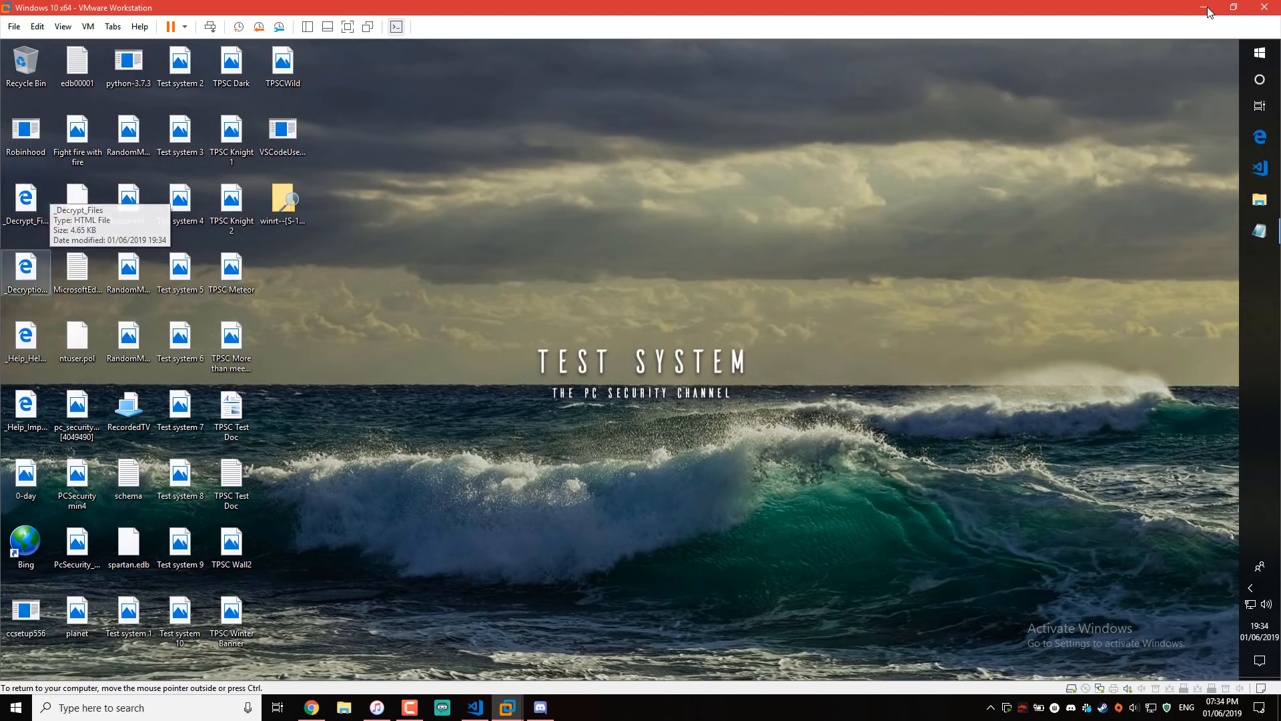
Open the _Decrypt_Files ransom note from the VM desktop.
double_click(24, 198)
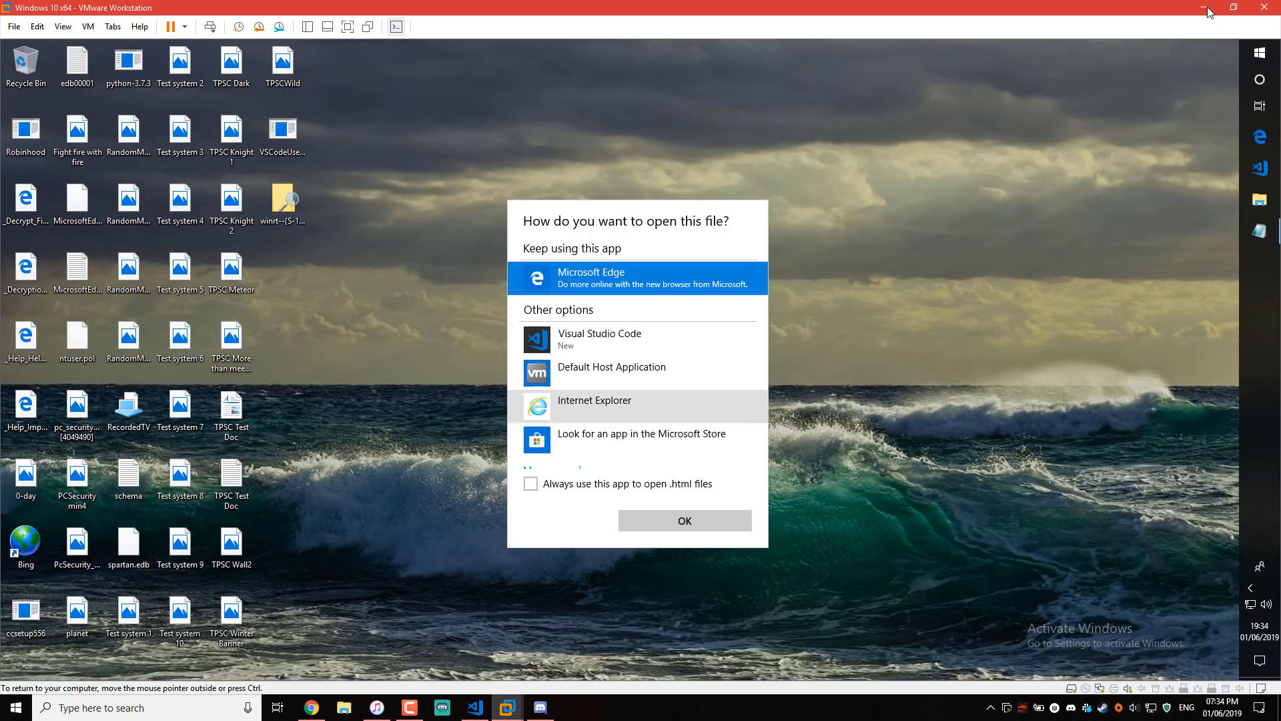
View the ransom note maximized in Microsoft Edge and read through its Bitcoin demands to the end and back.
click(685, 521)
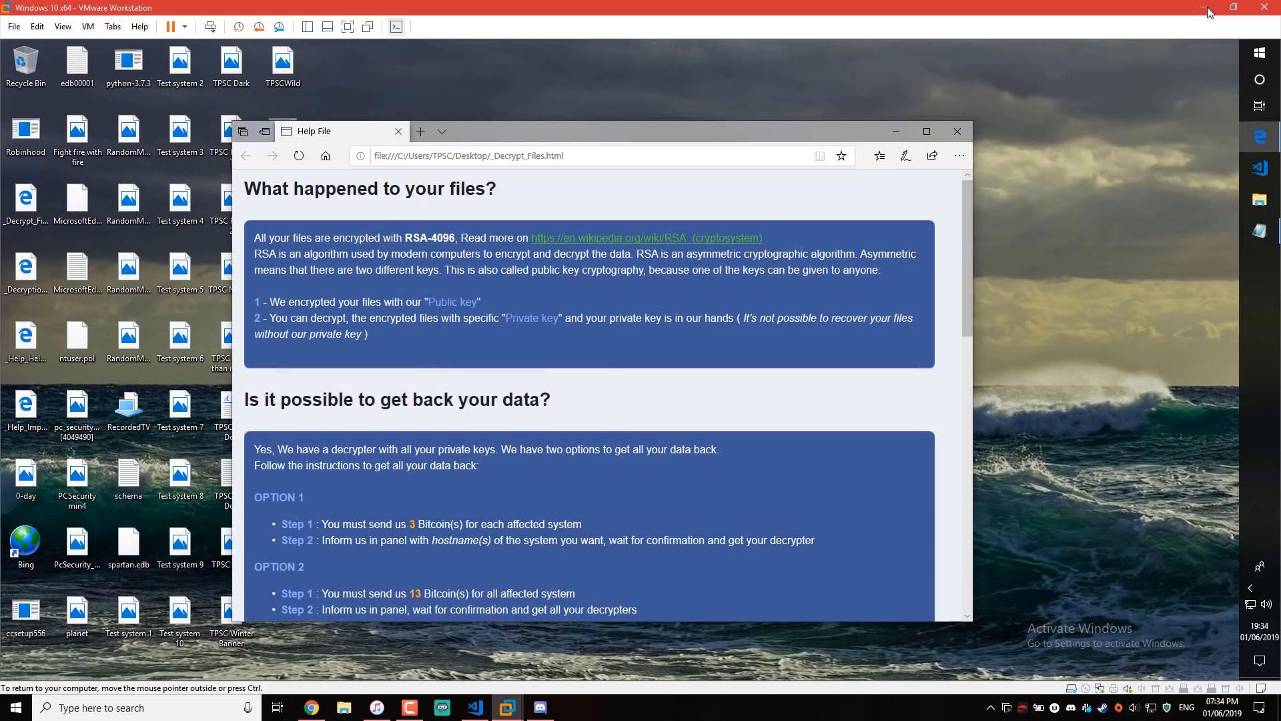
click(926, 131)
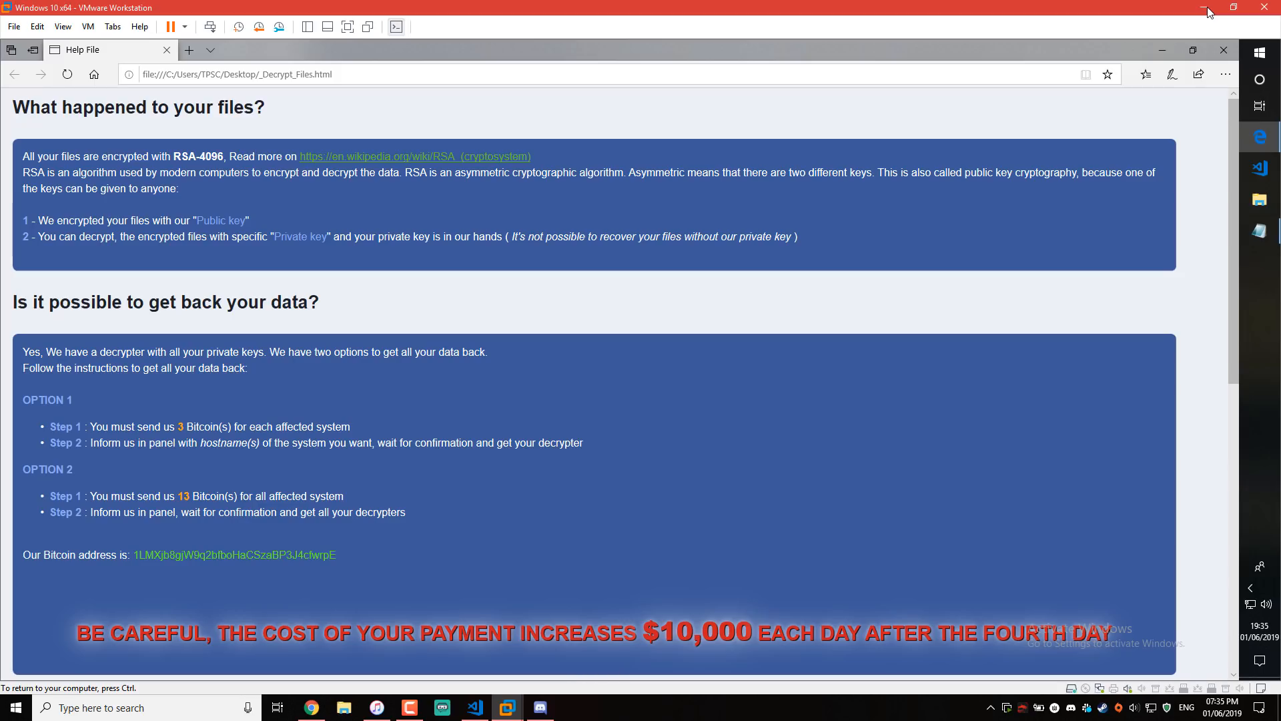
scroll(down, 3)
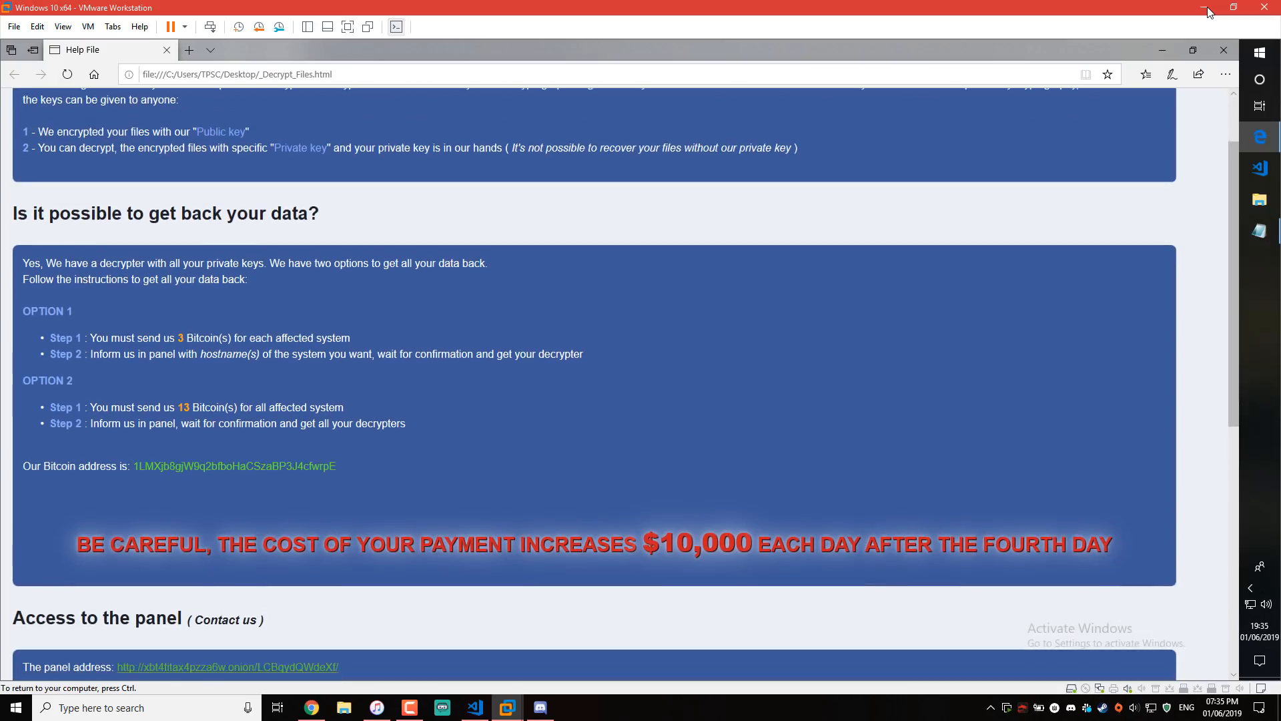
scroll(down, 3)
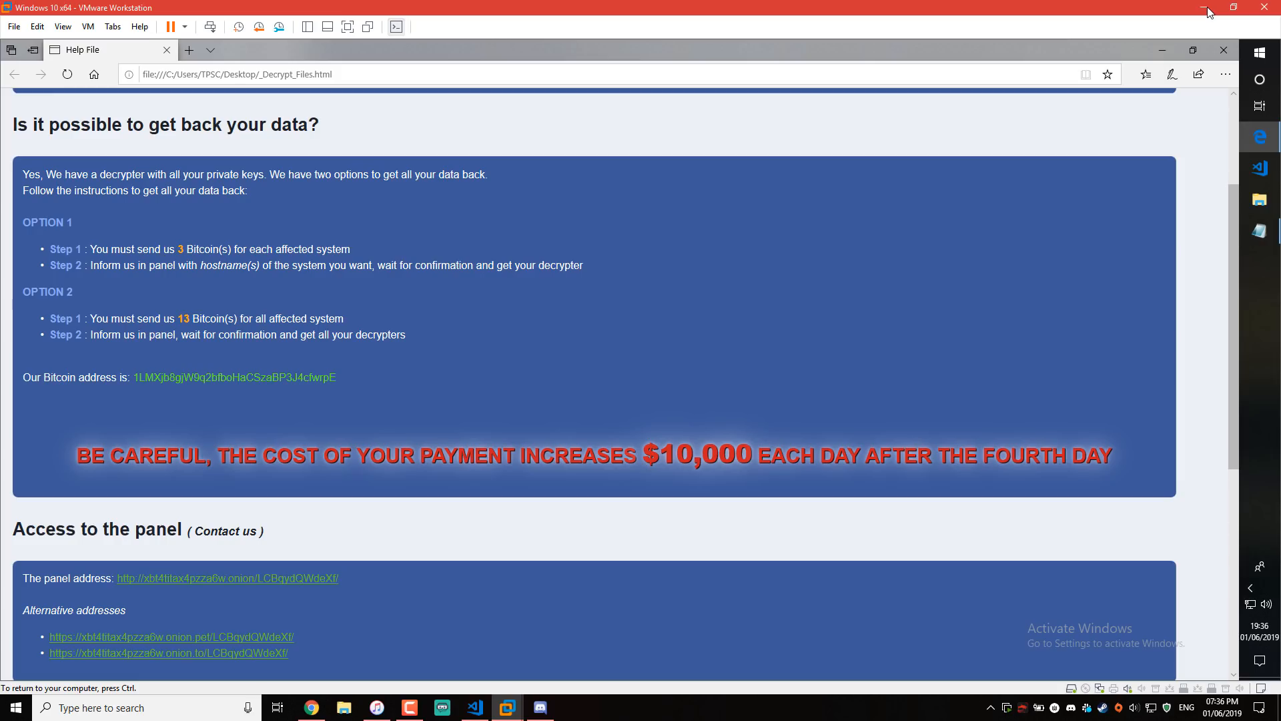
scroll(down, 3)
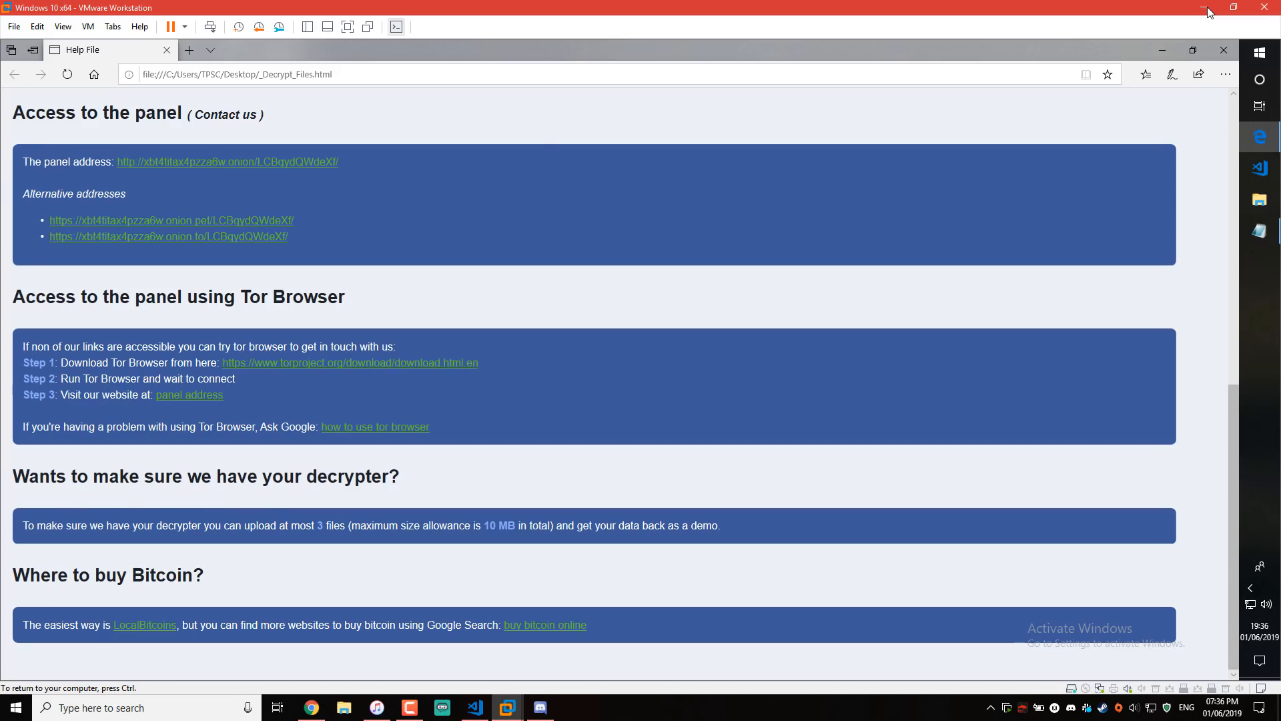
scroll(up, 3)
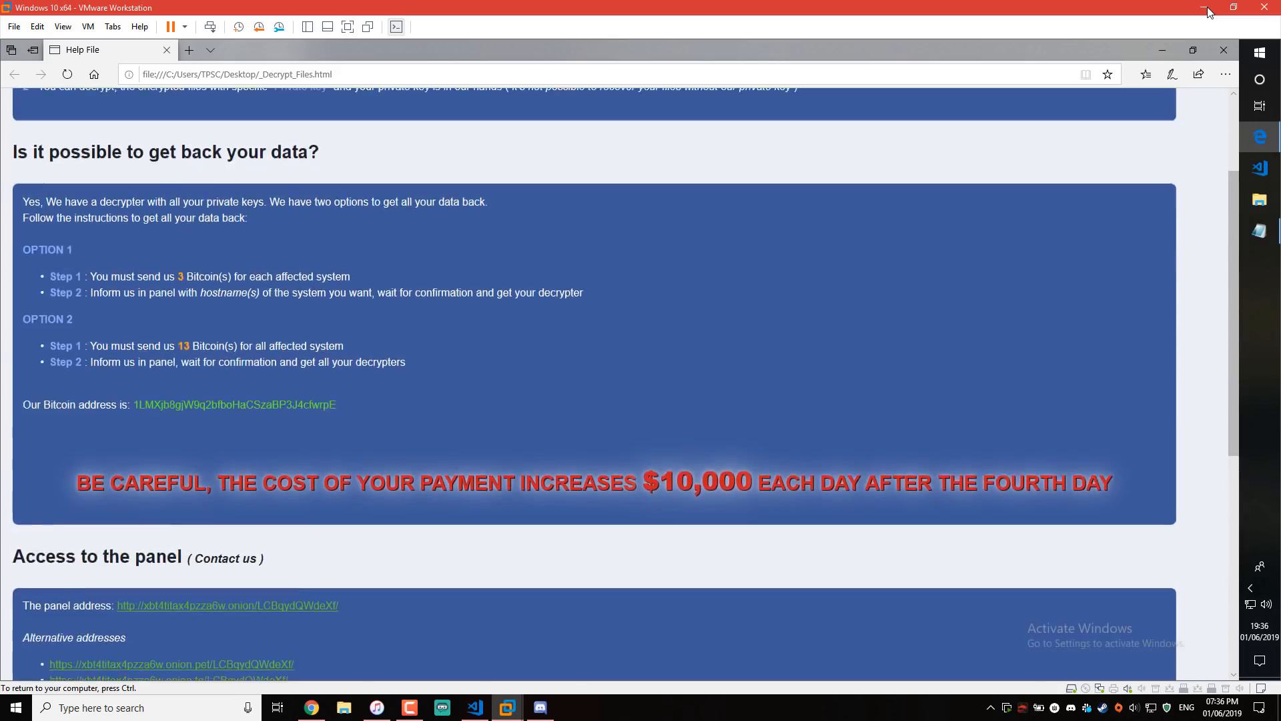
scroll(up, 3)
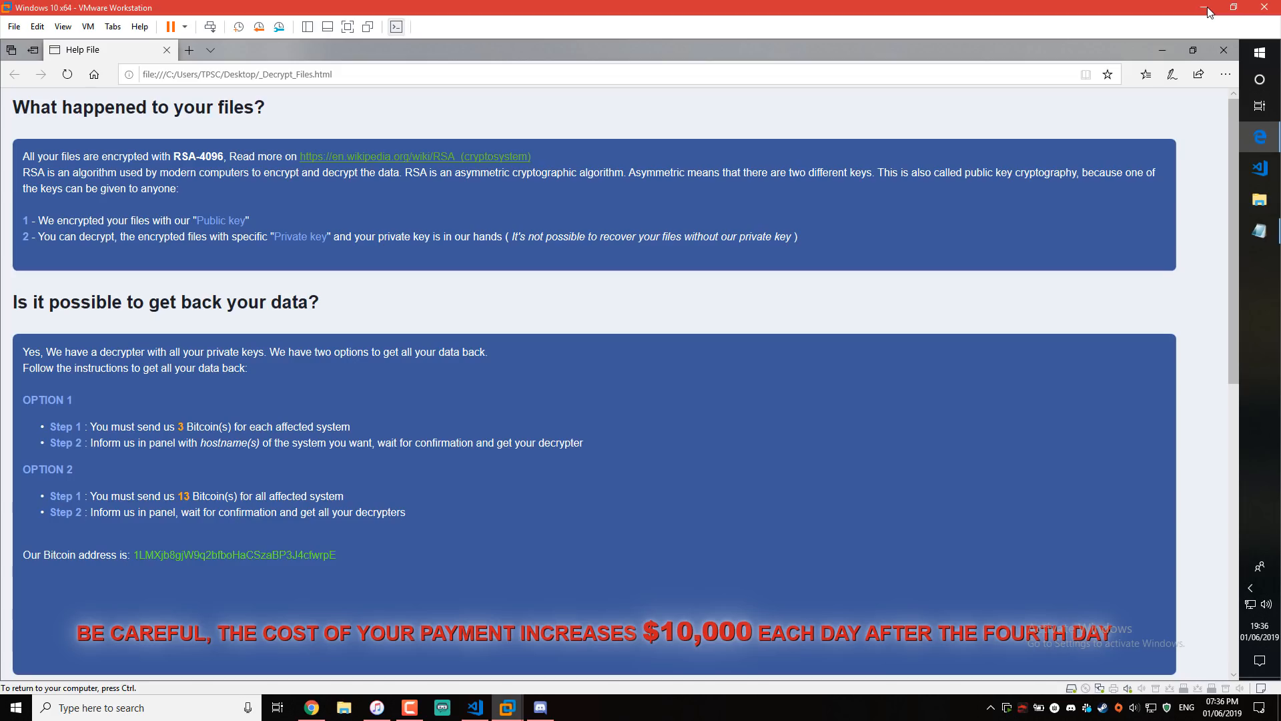